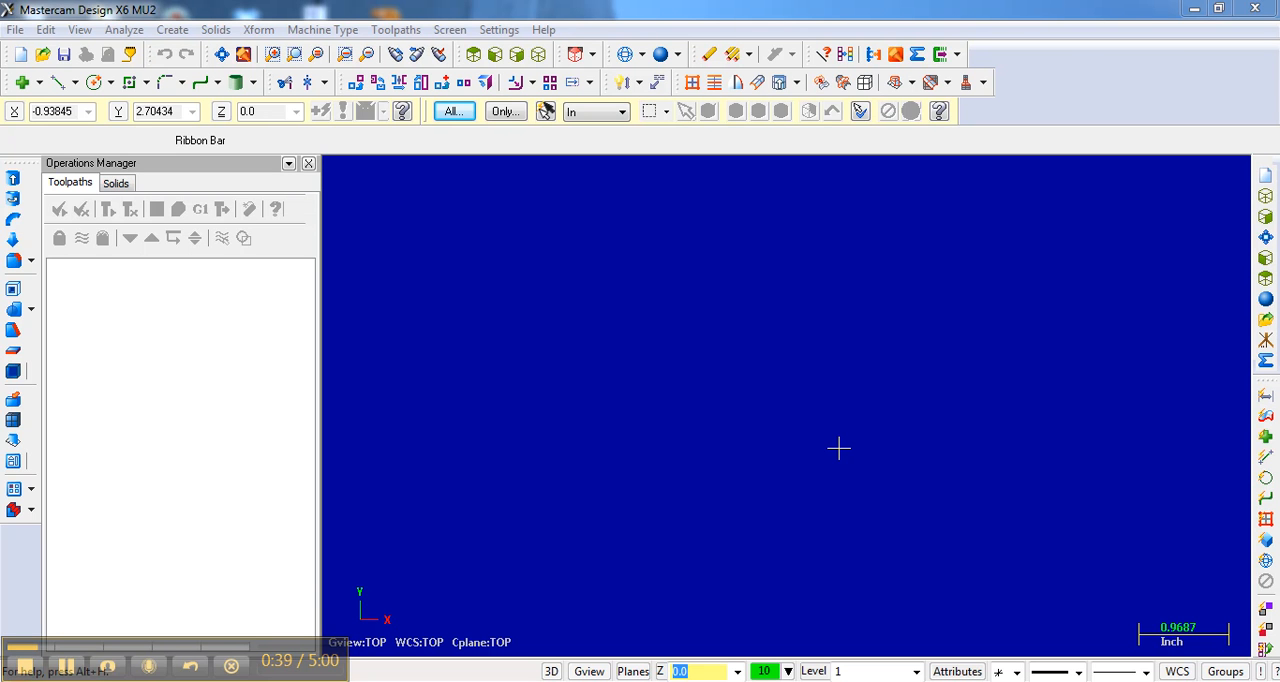
pyautogui.moveTo(128, 68)
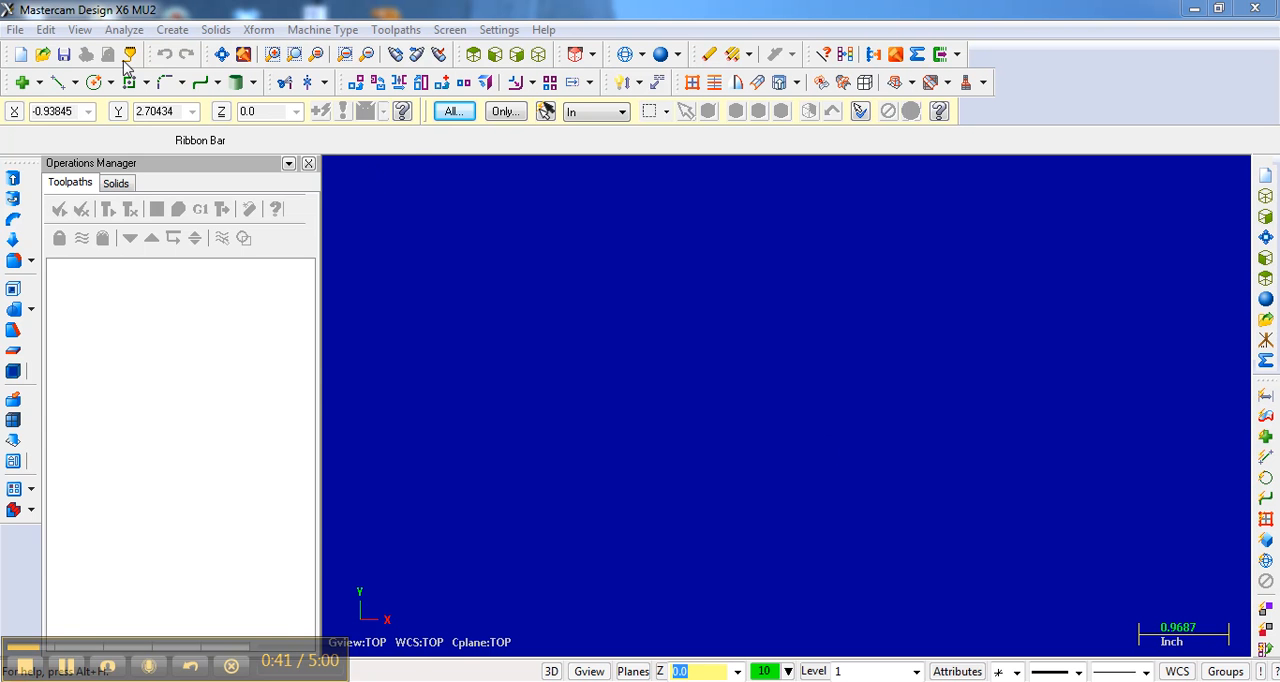
# Begin File > Open and browse Removable Disk (D:) into the practice robot parts folder
pyautogui.click(16, 28)
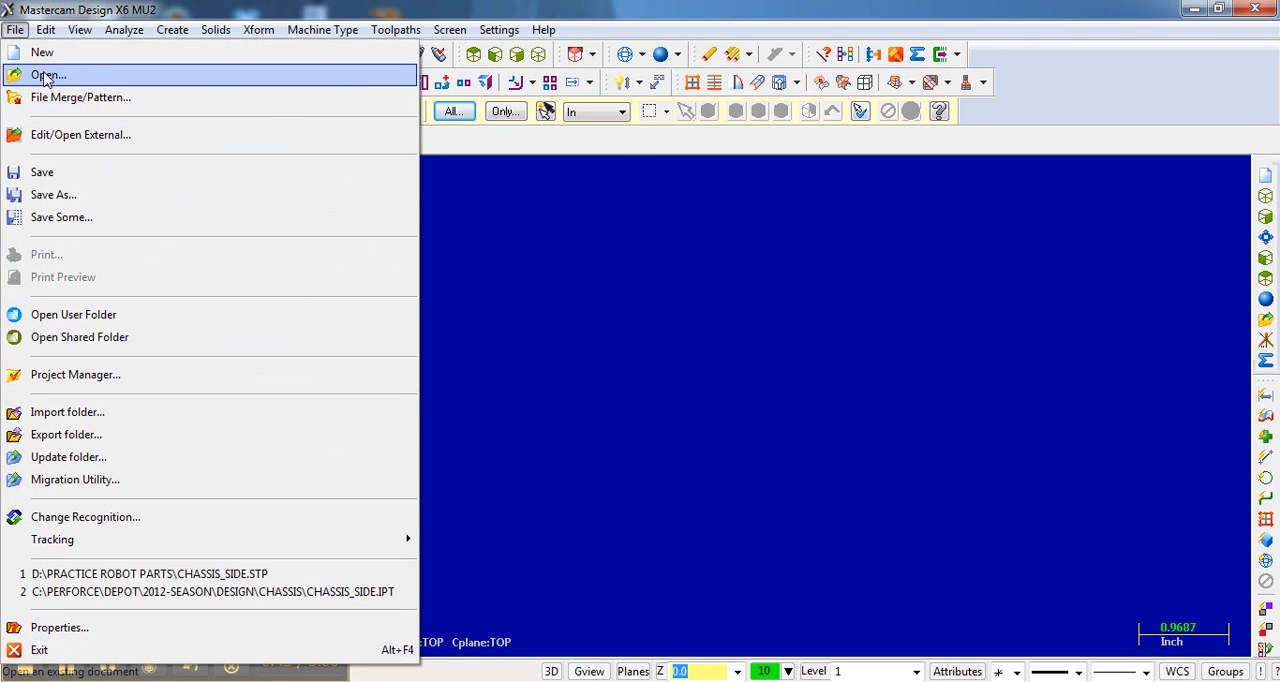
pyautogui.click(48, 76)
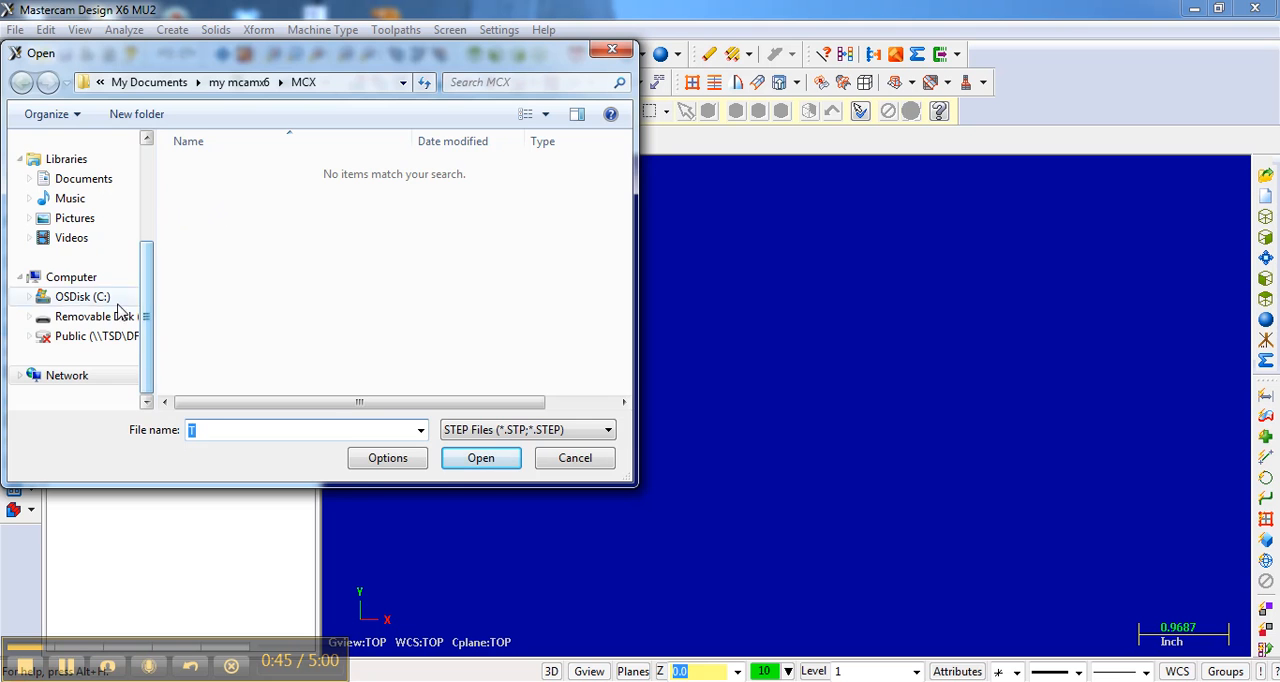
pyautogui.click(90, 316)
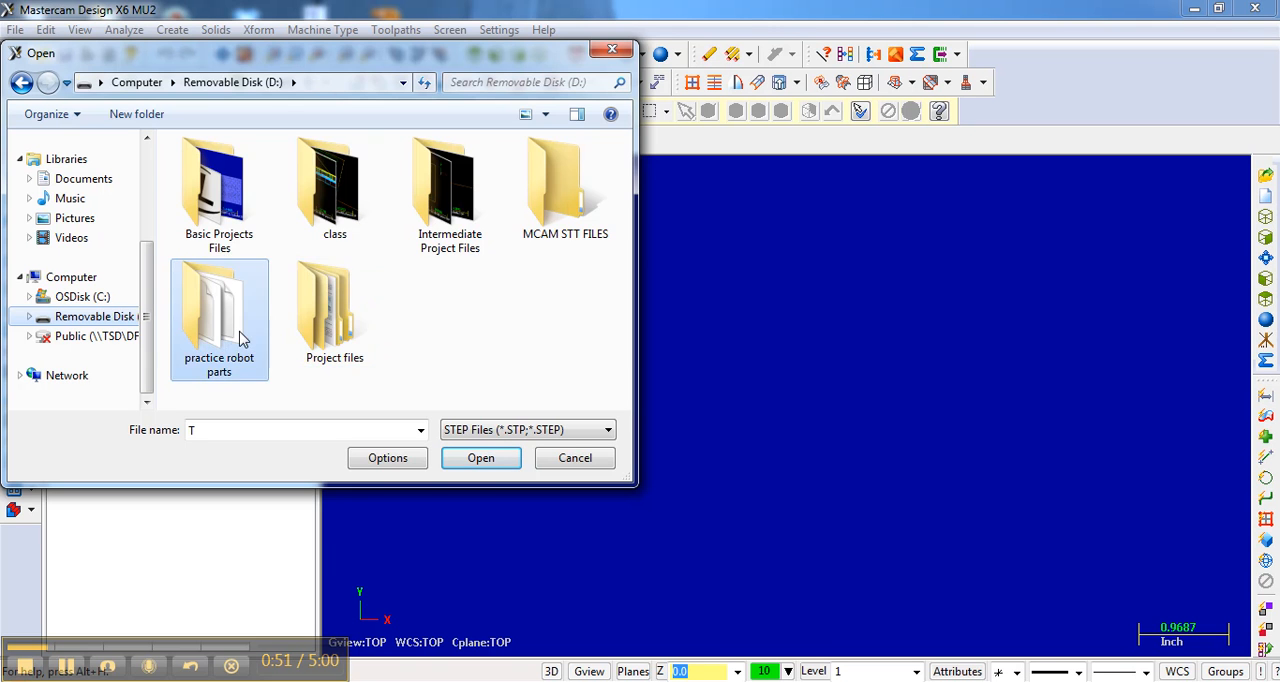
pyautogui.doubleClick(220, 310)
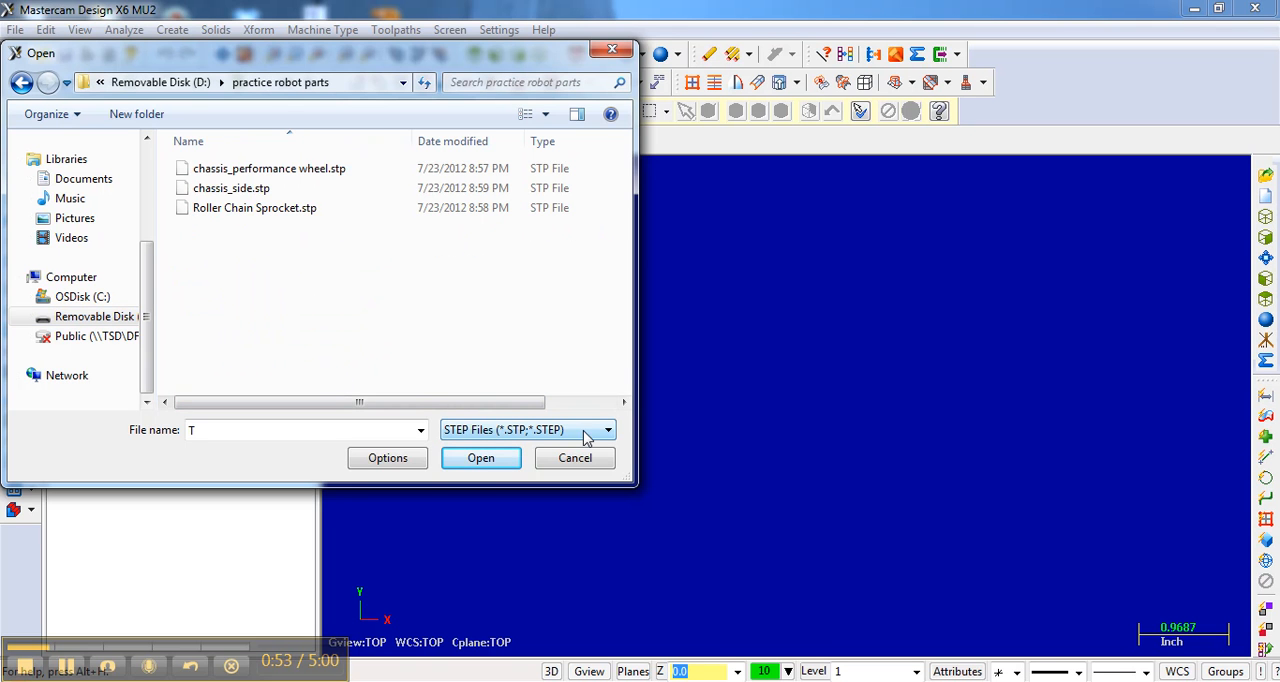
pyautogui.moveTo(544, 440)
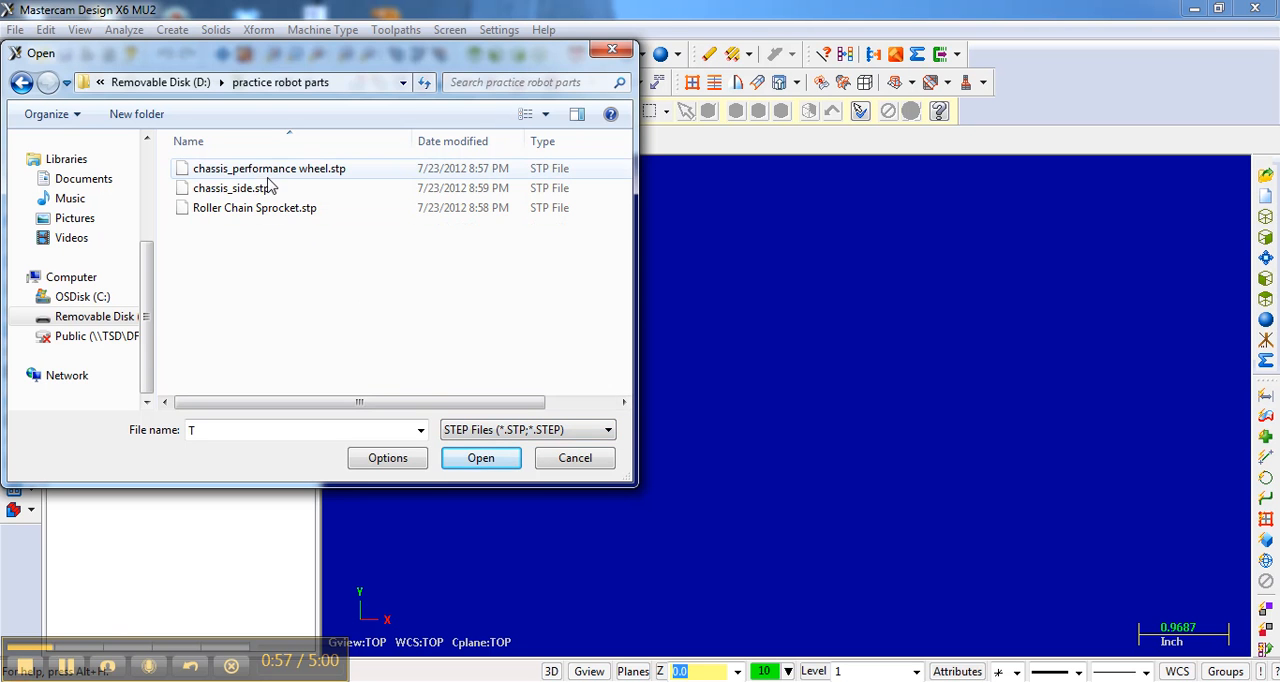
pyautogui.moveTo(256, 208)
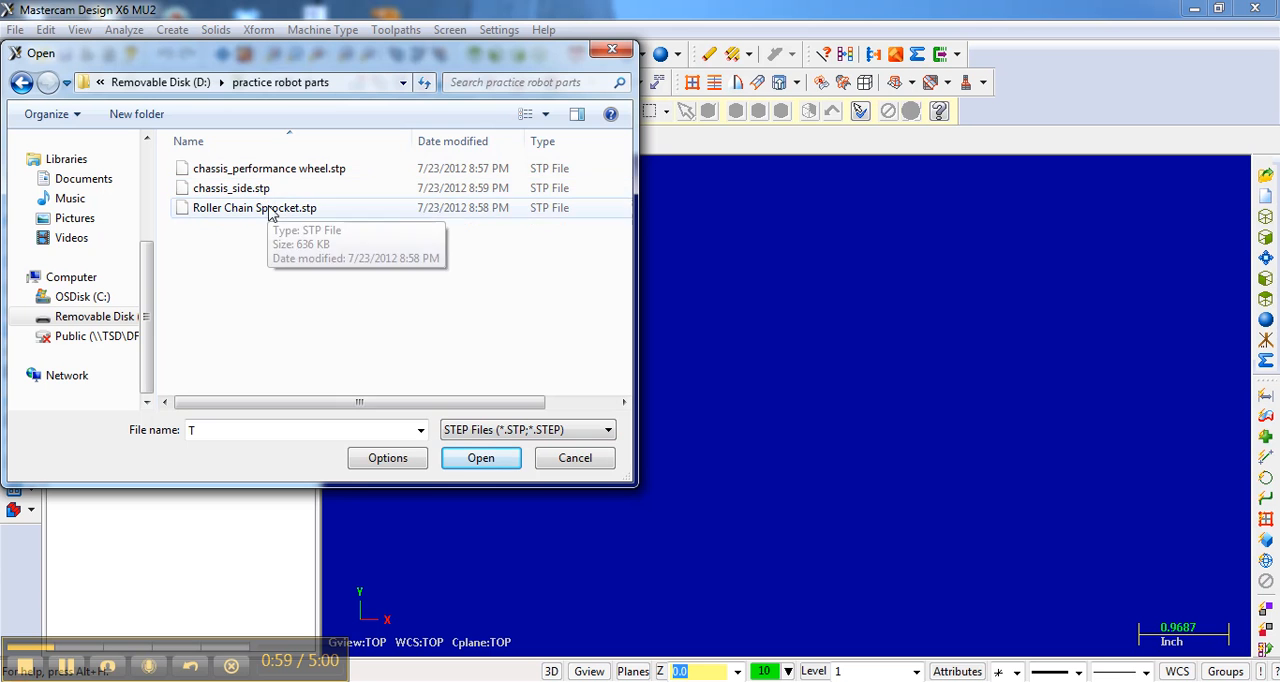
# Filter to Autodesk Inventor Files (*.IPT) and select the chassis_side part
pyautogui.click(604, 428)
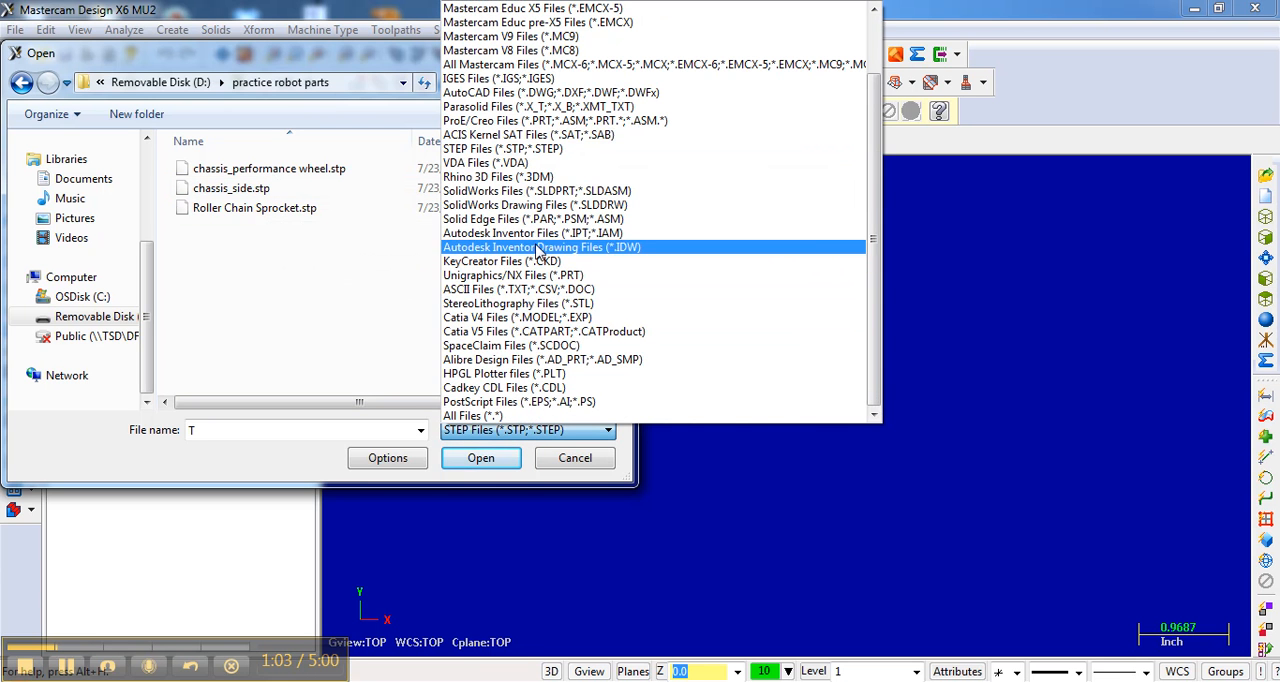
pyautogui.click(540, 248)
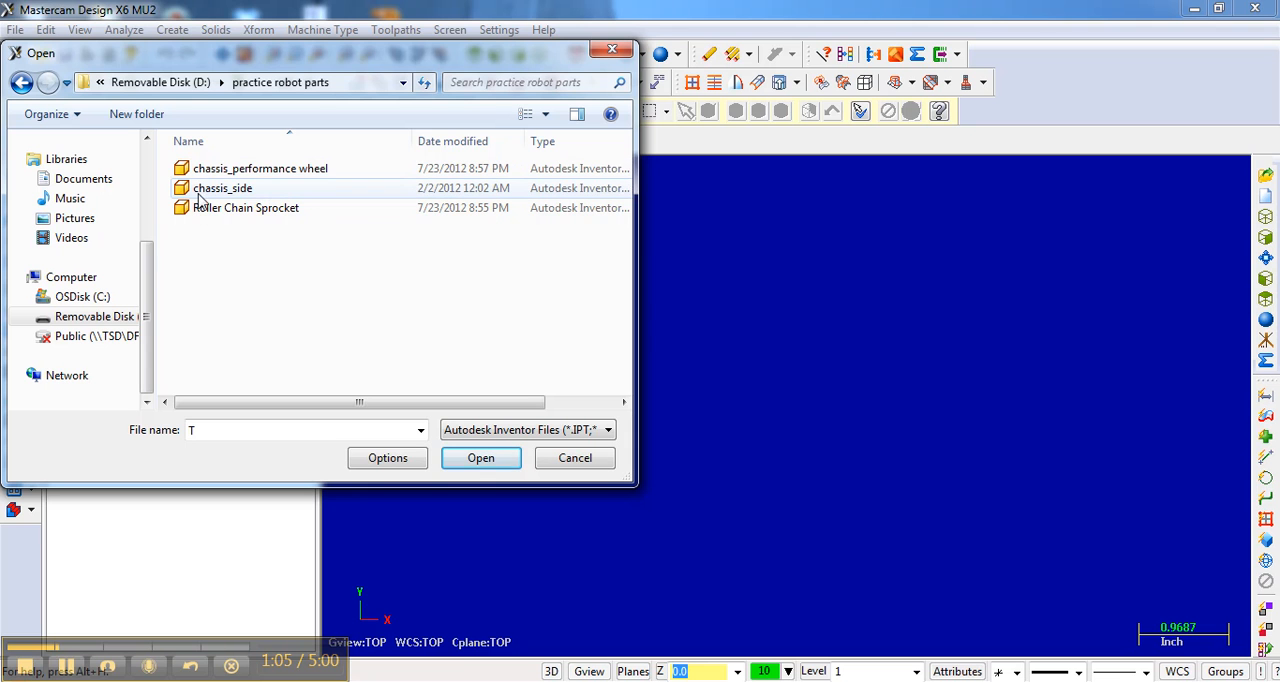
pyautogui.moveTo(222, 188)
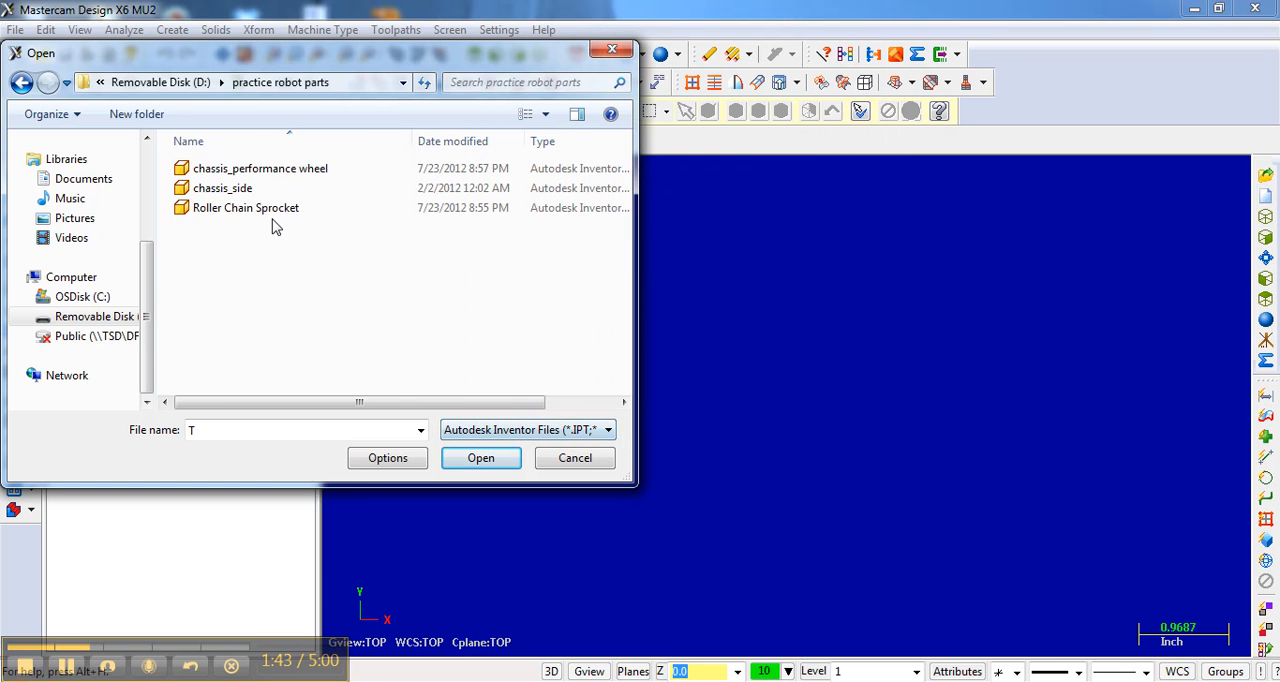
pyautogui.click(224, 188)
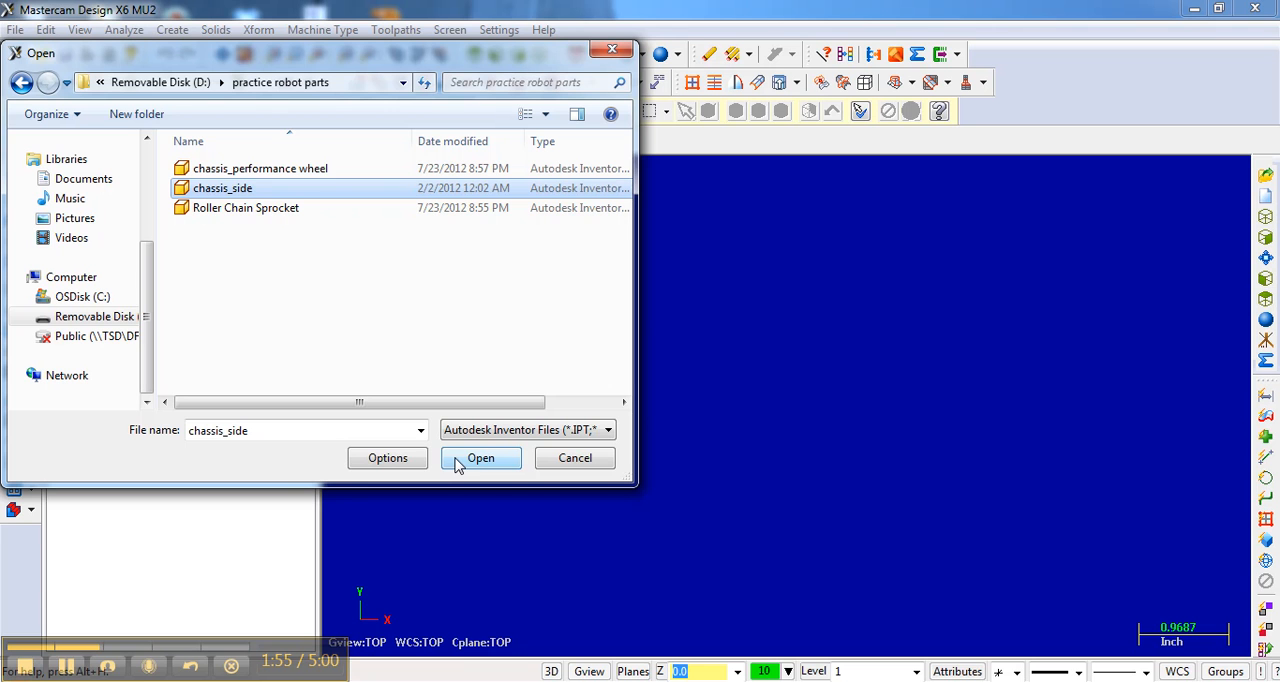
pyautogui.moveTo(464, 464)
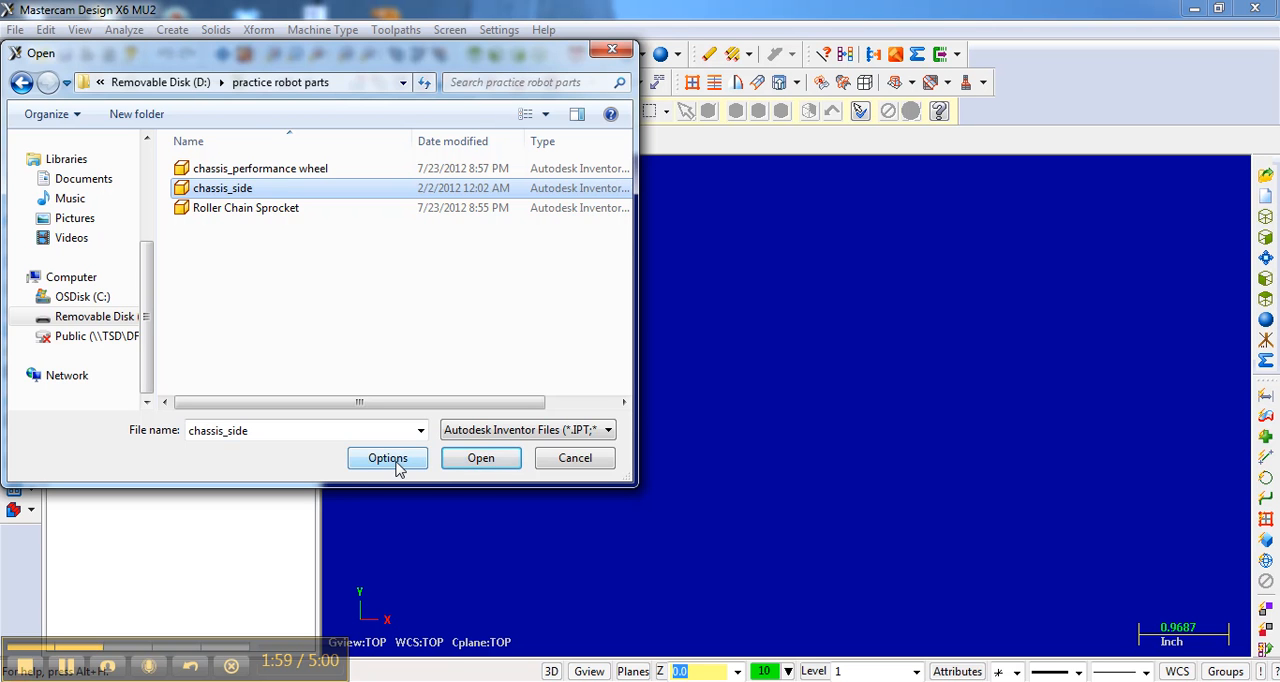
# Enable Edge curves in the Autodesk Inventor File Parameters and accept the settings
pyautogui.click(388, 456)
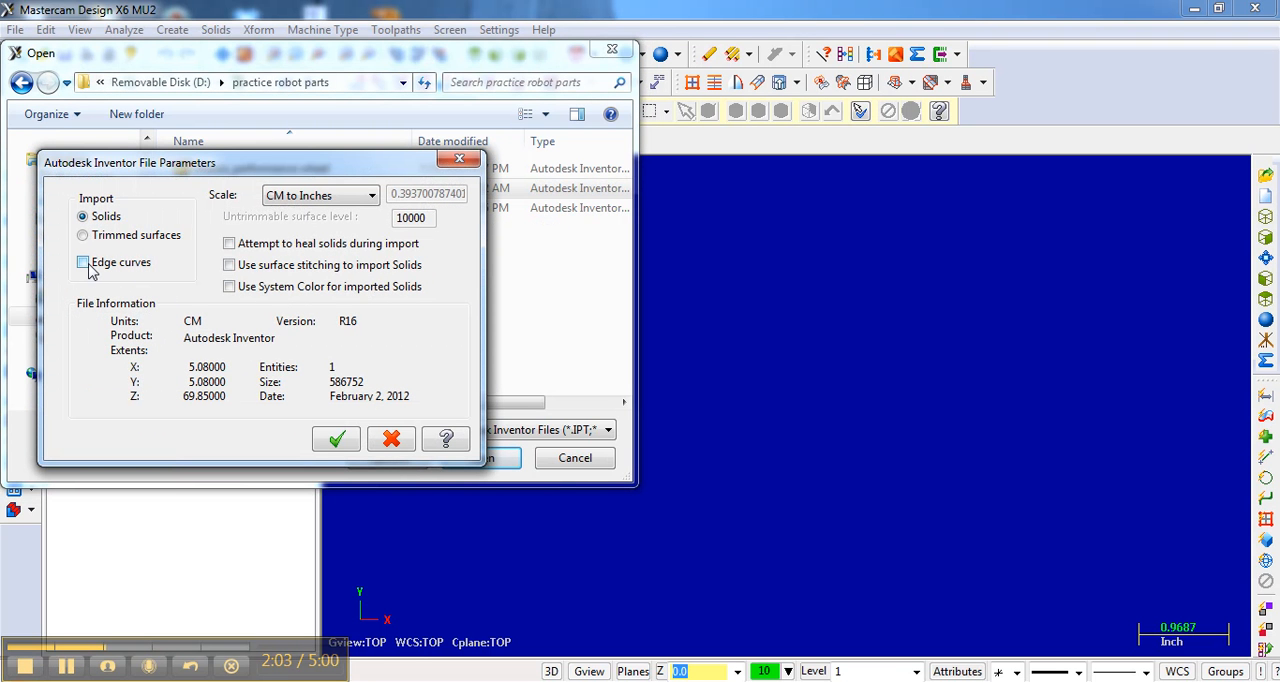
pyautogui.click(82, 260)
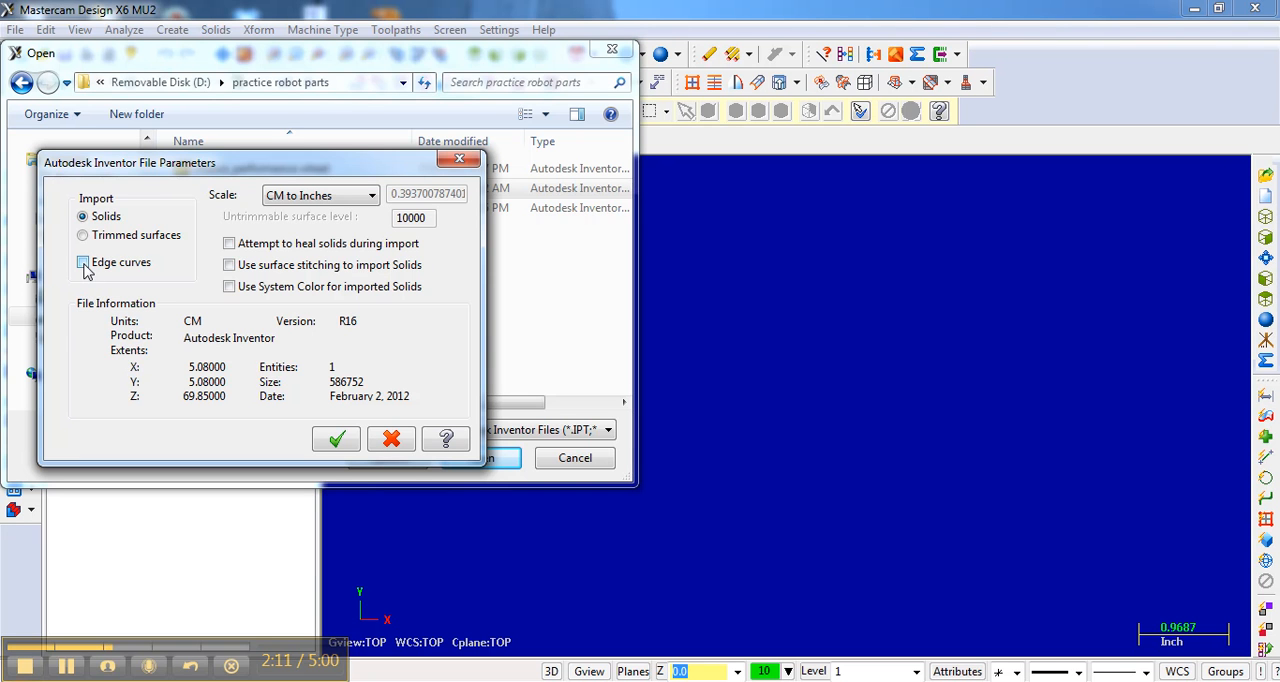
pyautogui.click(82, 262)
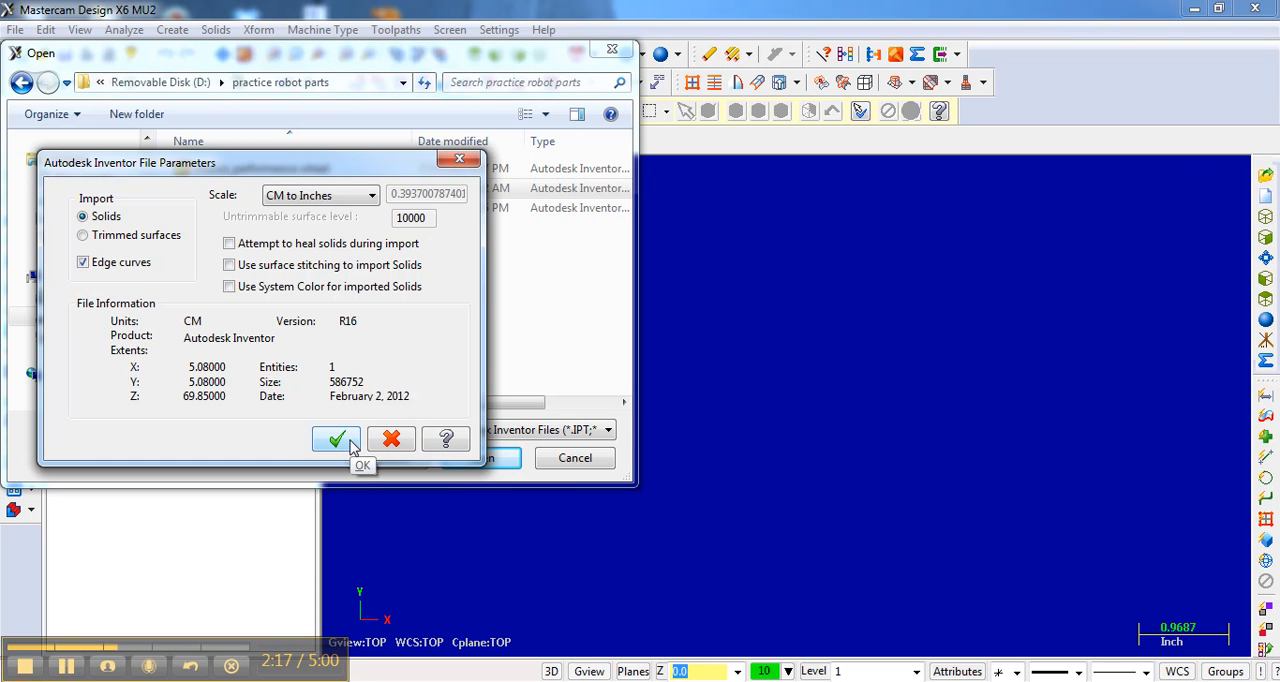
pyautogui.moveTo(90, 212)
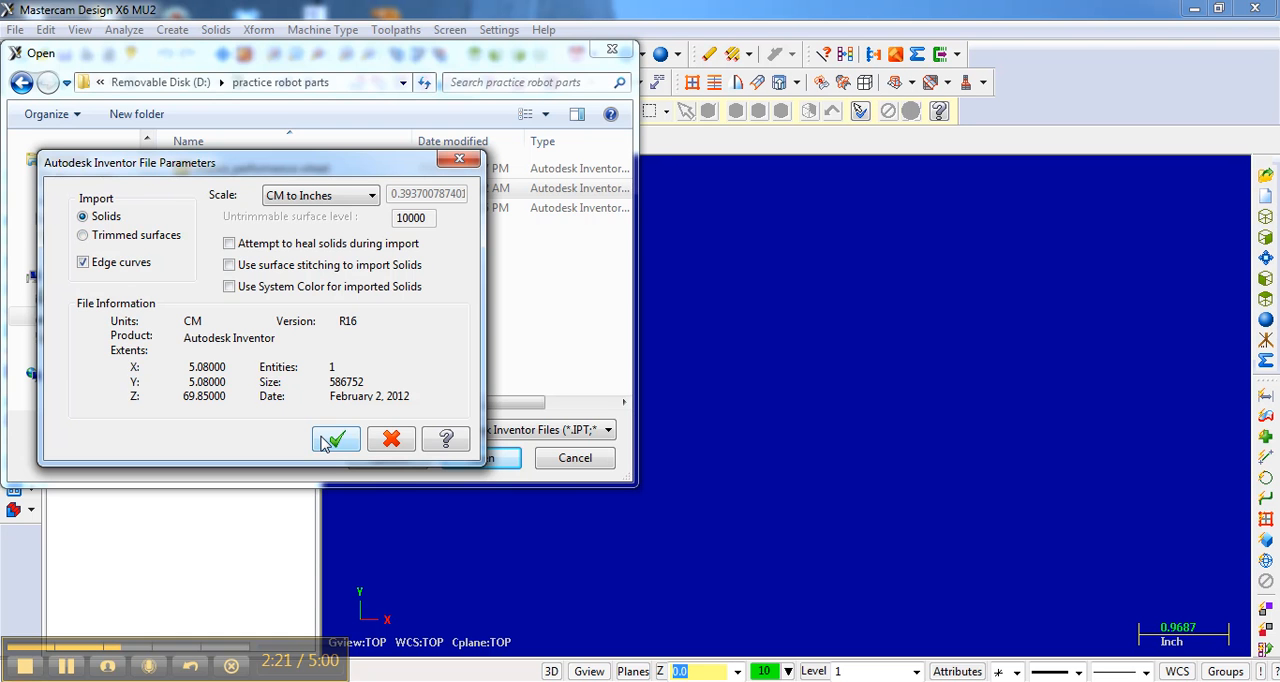
pyautogui.click(336, 440)
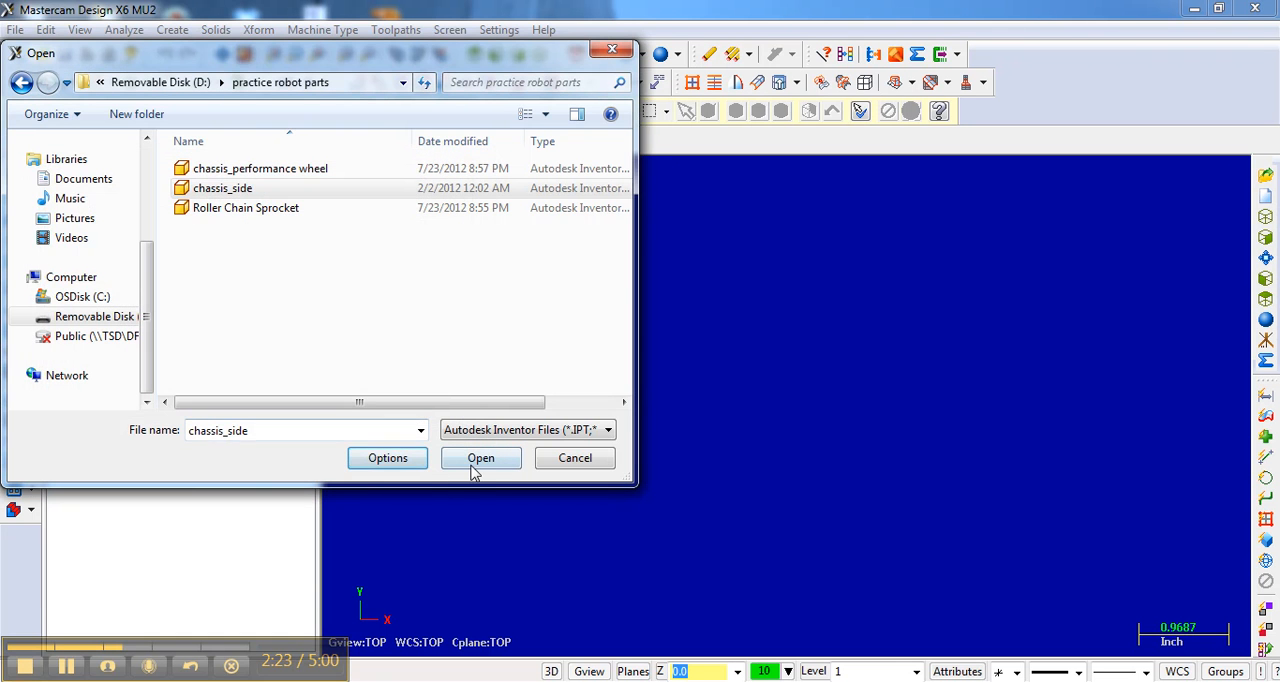
pyautogui.click(480, 456)
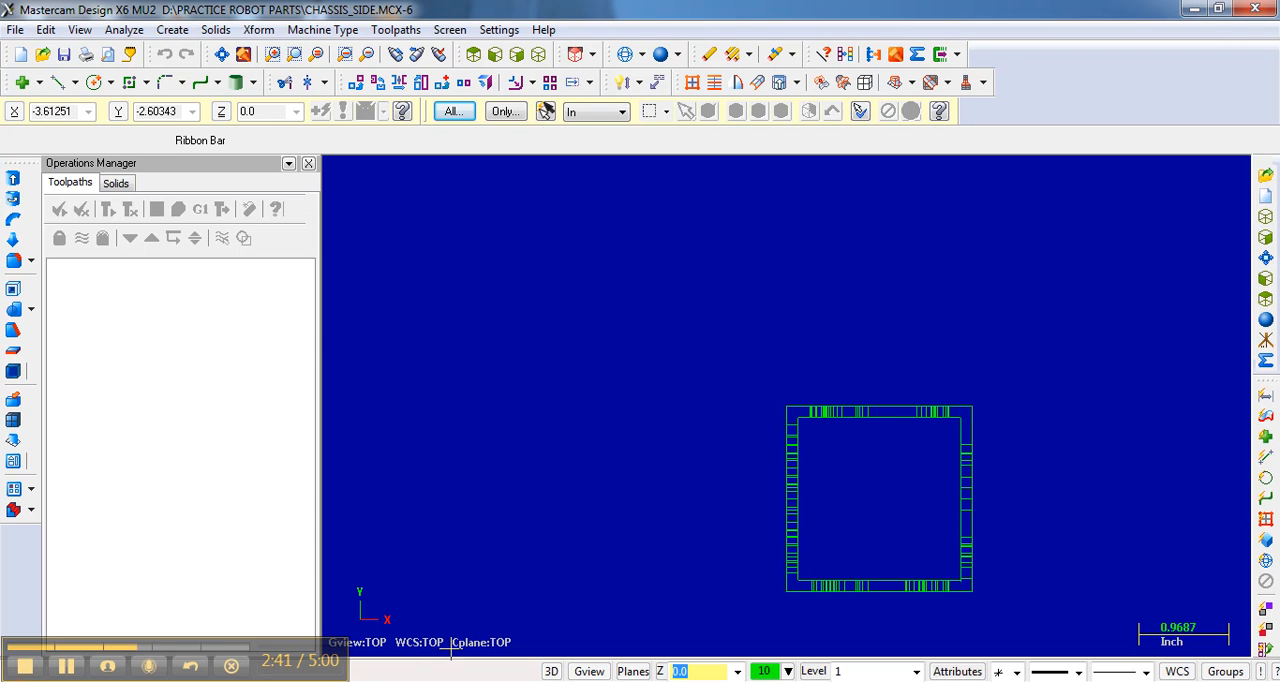
pyautogui.moveTo(392, 616)
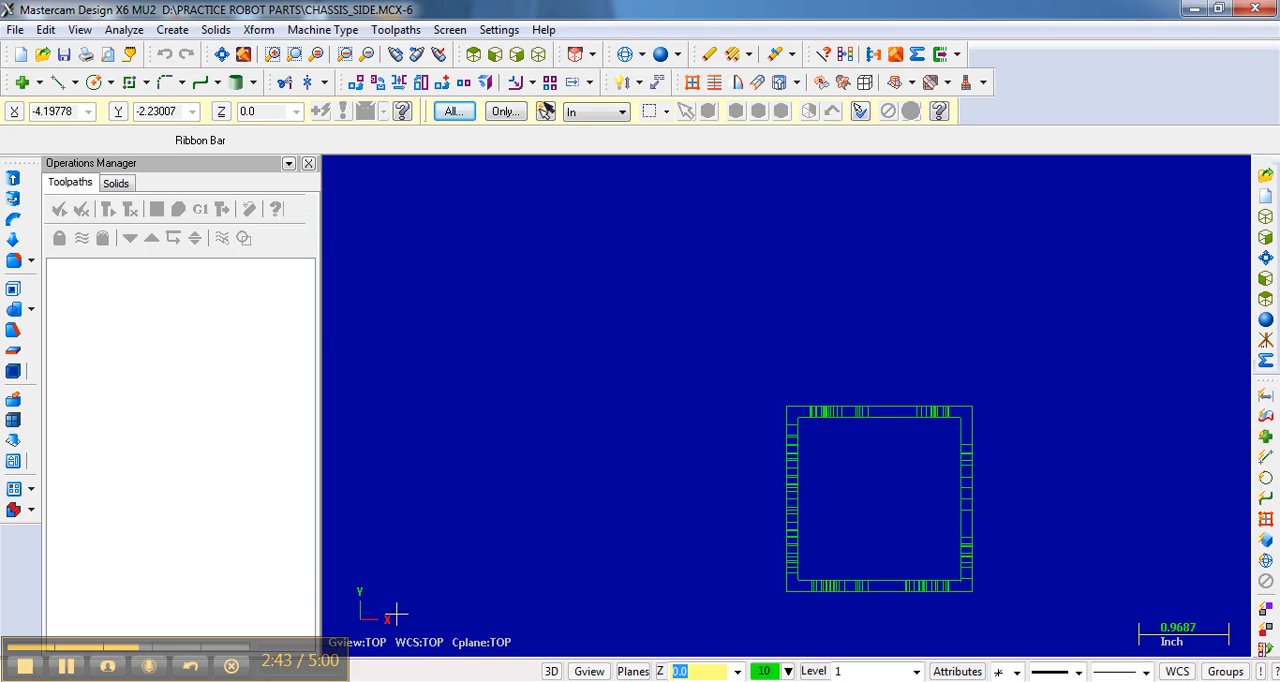
pyautogui.moveTo(392, 612)
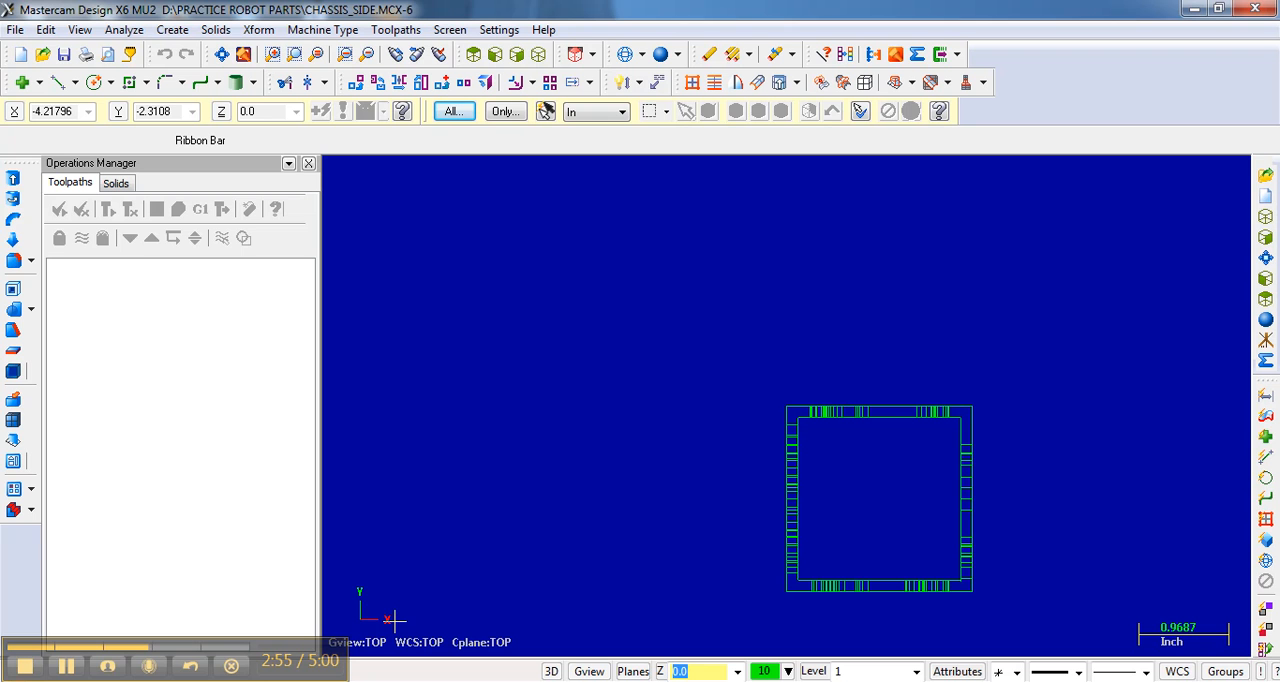
pyautogui.moveTo(710, 424)
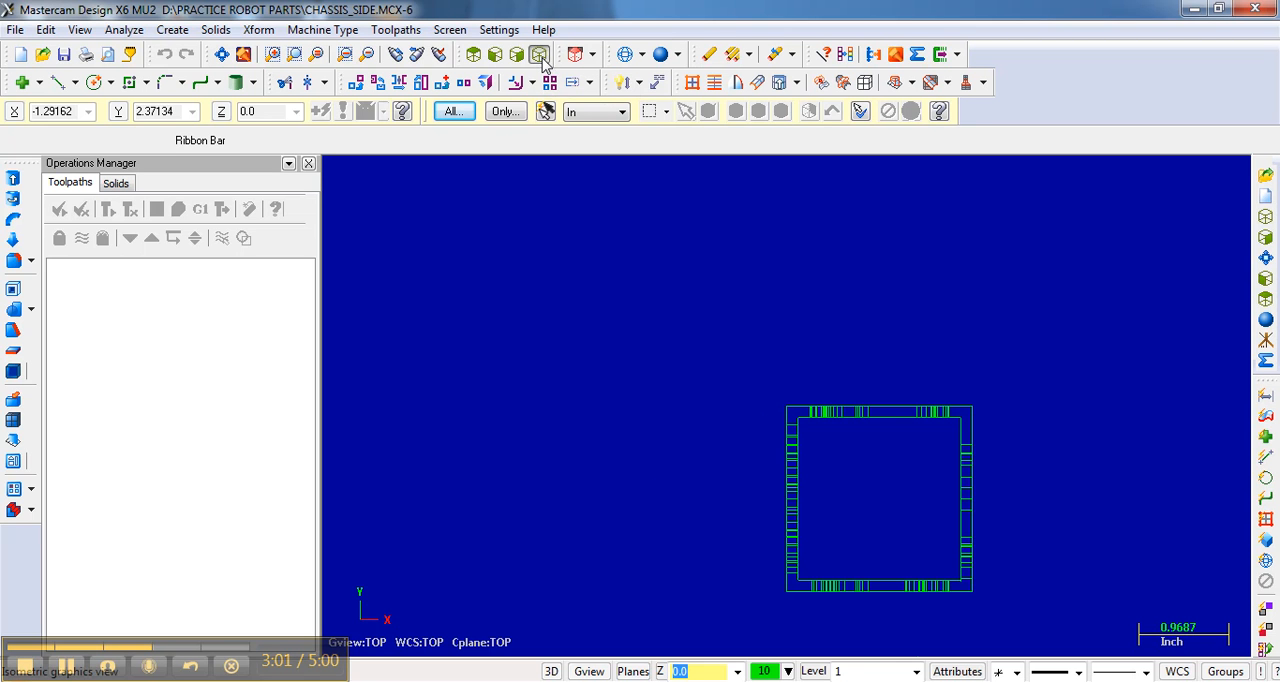
# Switch to the Isometric Gview and fit the whole chassis_side tube on screen
pyautogui.click(538, 54)
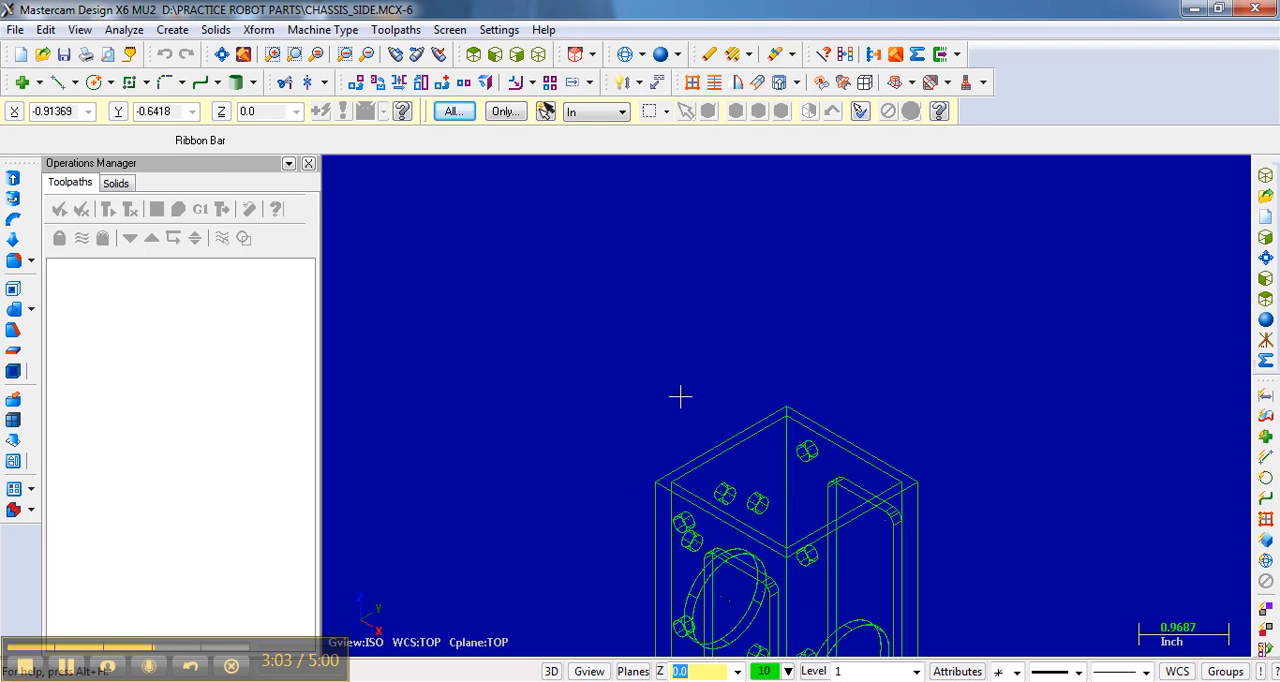
pyautogui.moveTo(452, 302)
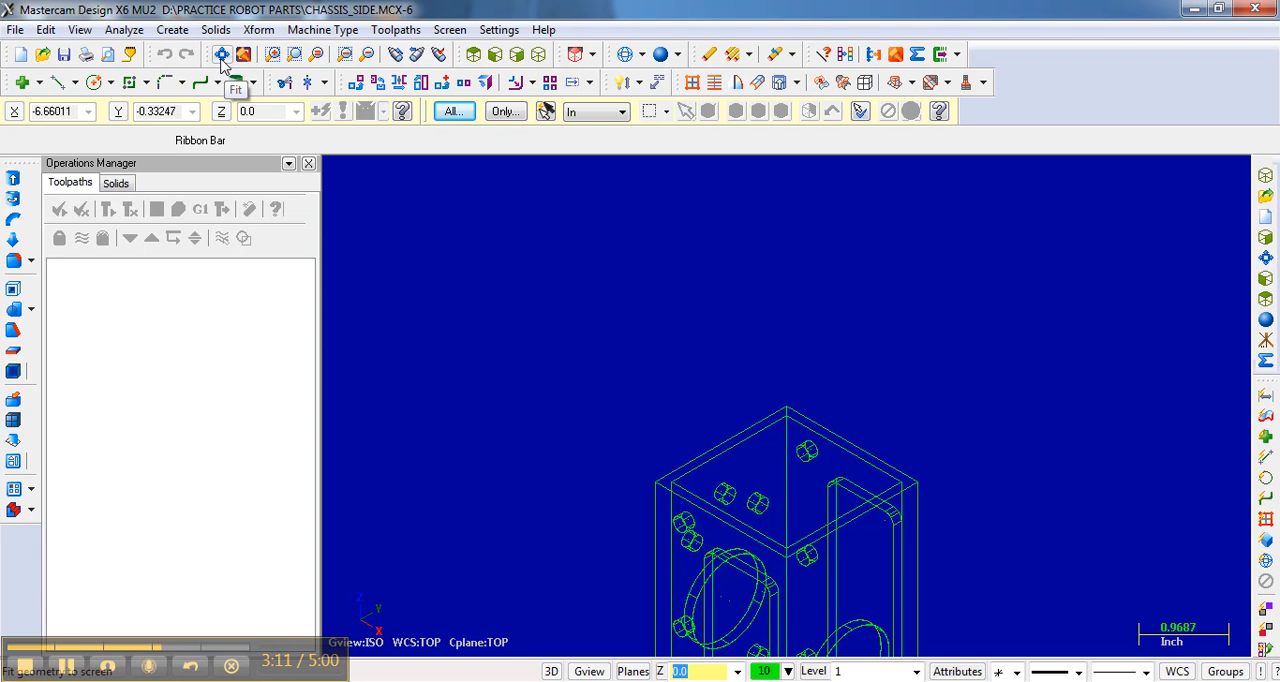
pyautogui.click(222, 54)
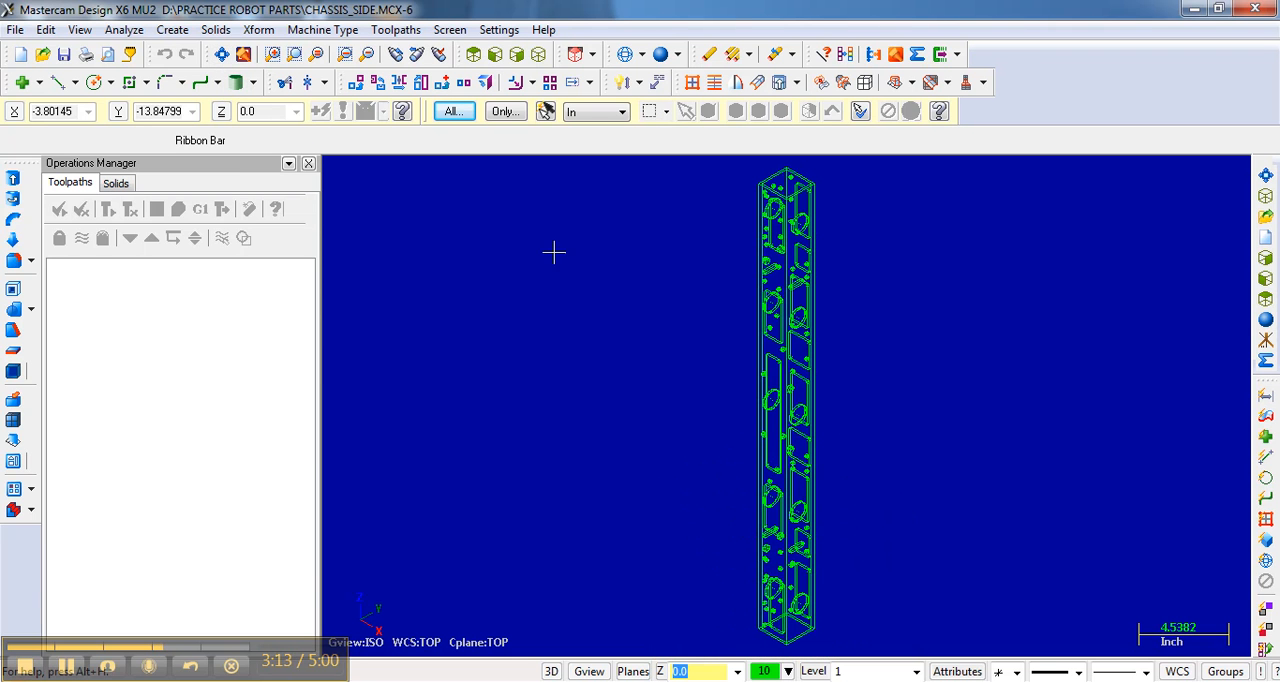
pyautogui.moveTo(764, 428)
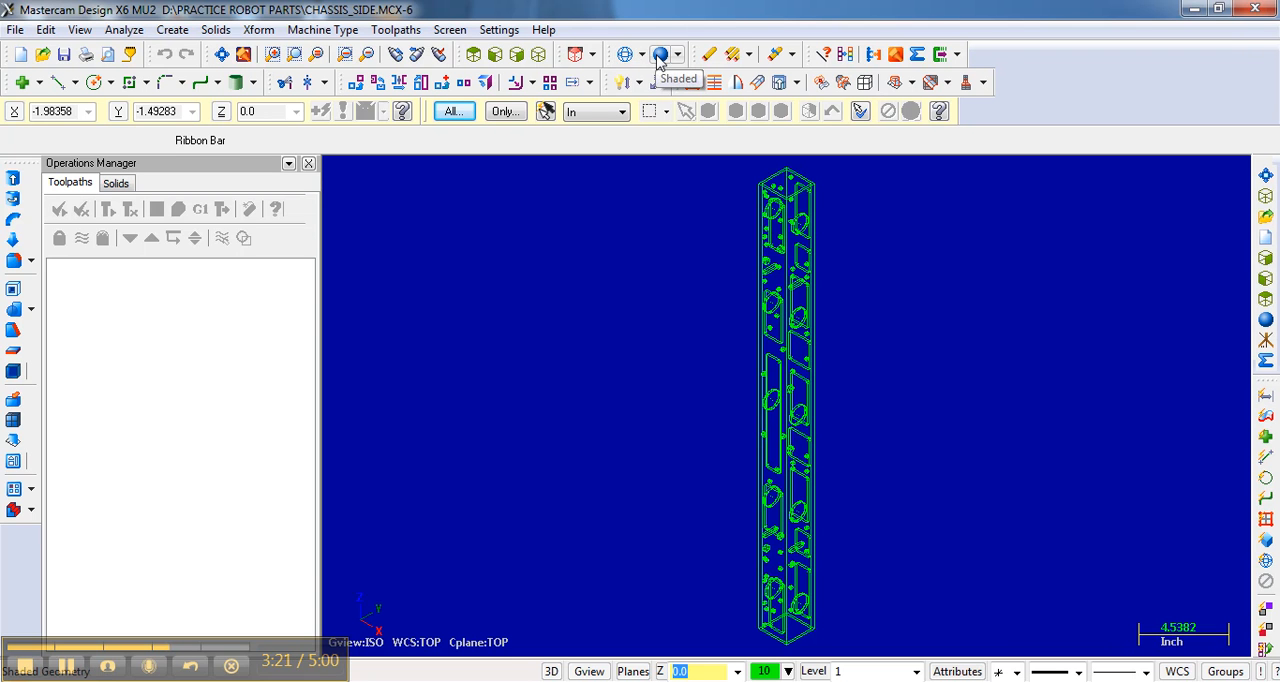
# Display the chassis_side tube as a shaded green solid
pyautogui.click(660, 54)
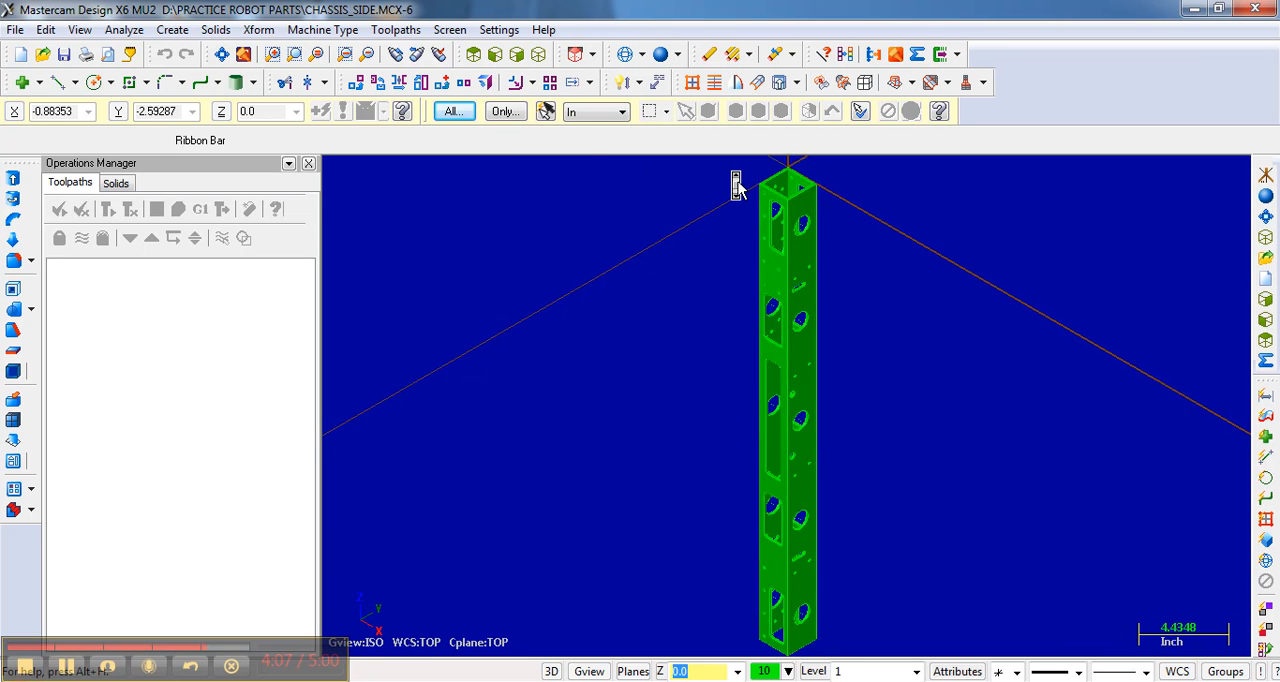
pyautogui.scroll(-3)
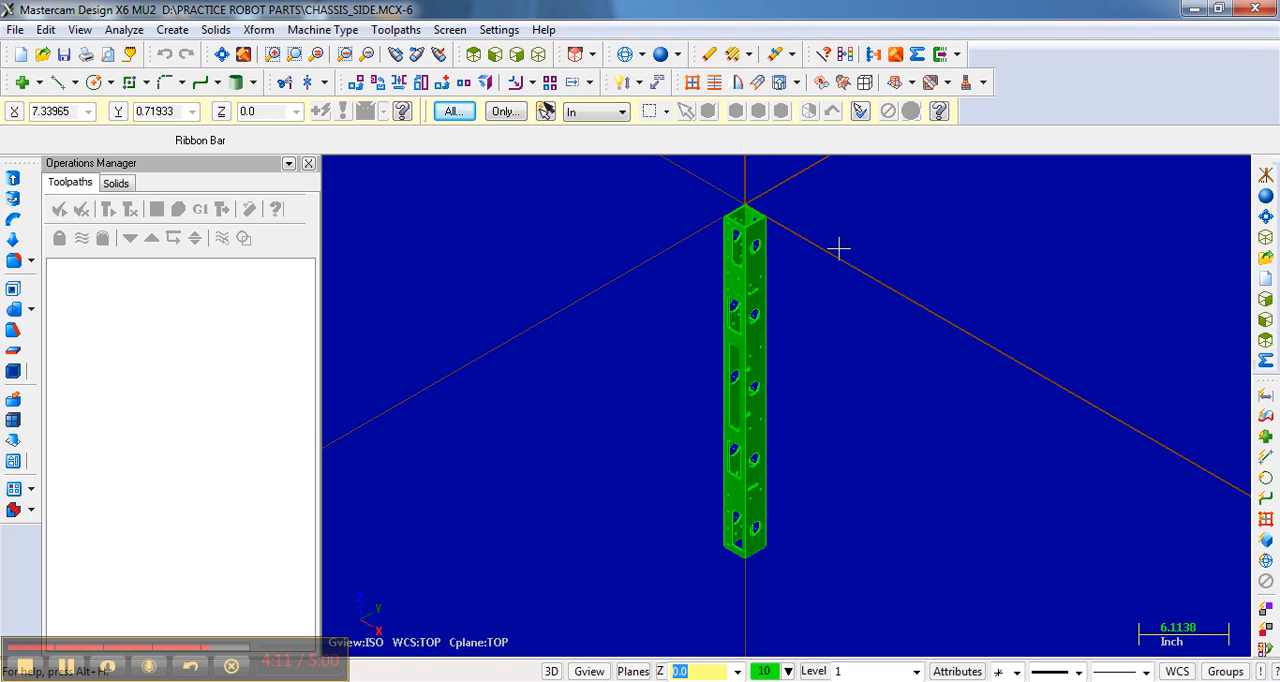
pyautogui.moveTo(736, 198)
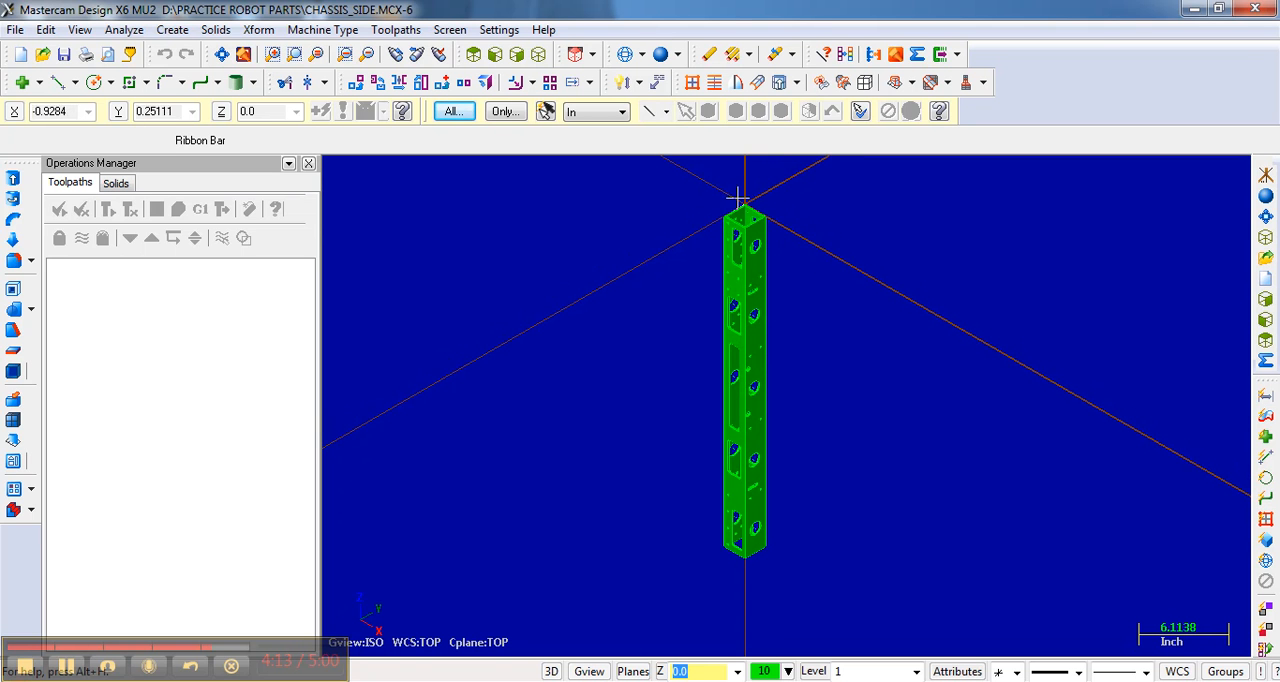
pyautogui.moveTo(740, 190)
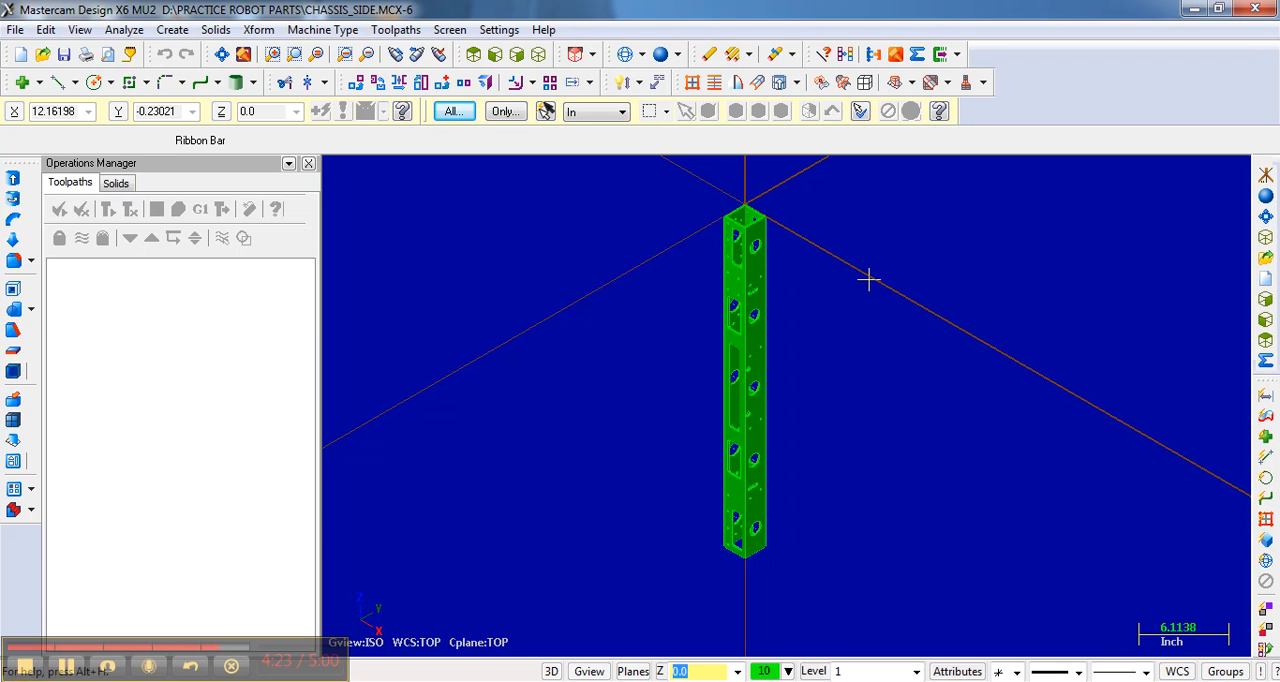
pyautogui.moveTo(892, 298)
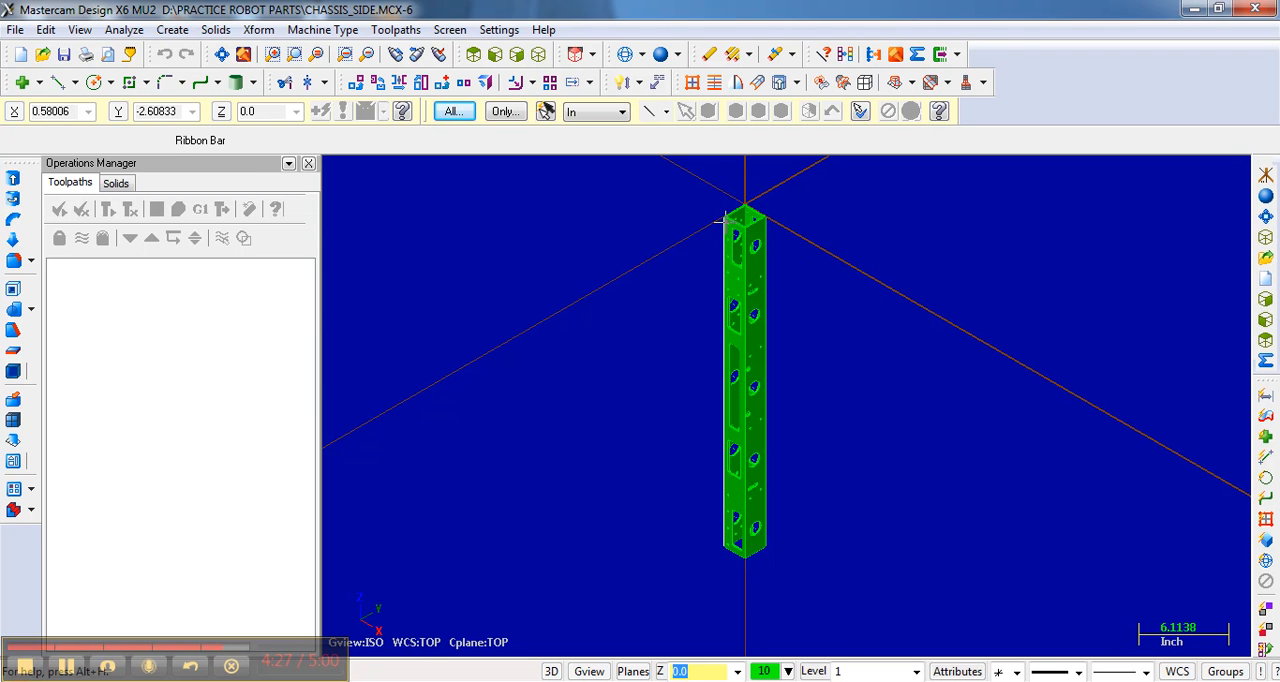
pyautogui.moveTo(672, 268)
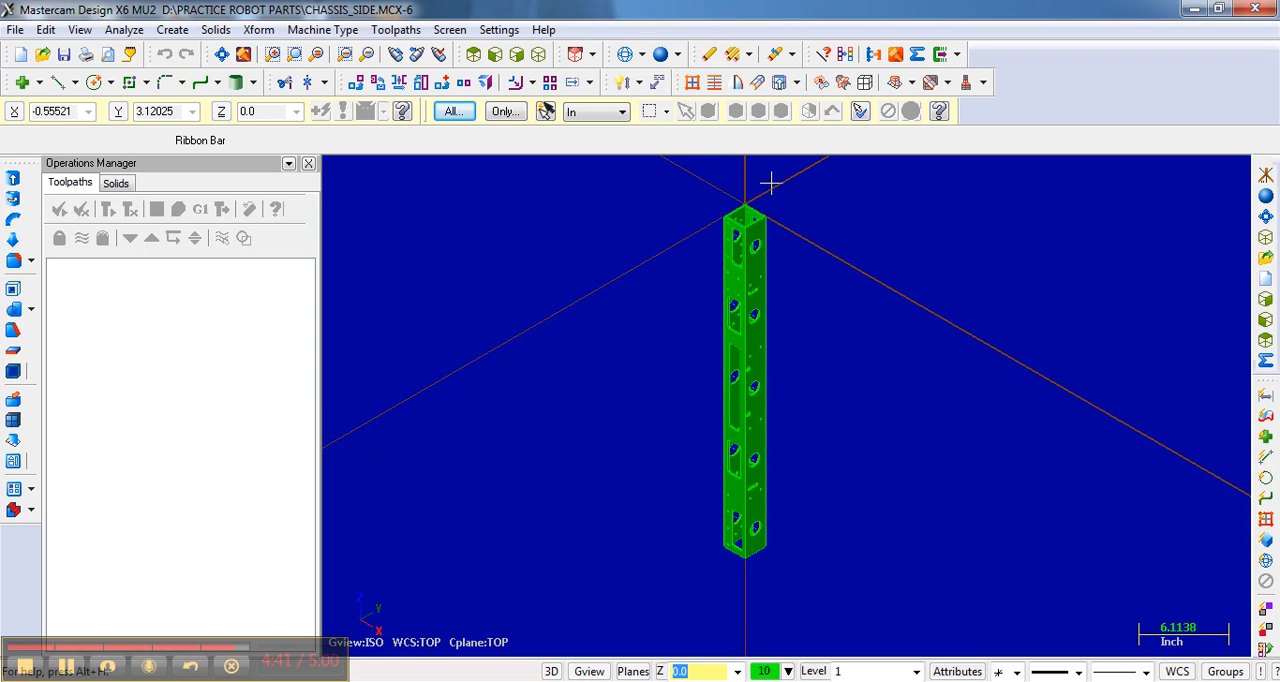
pyautogui.moveTo(796, 276)
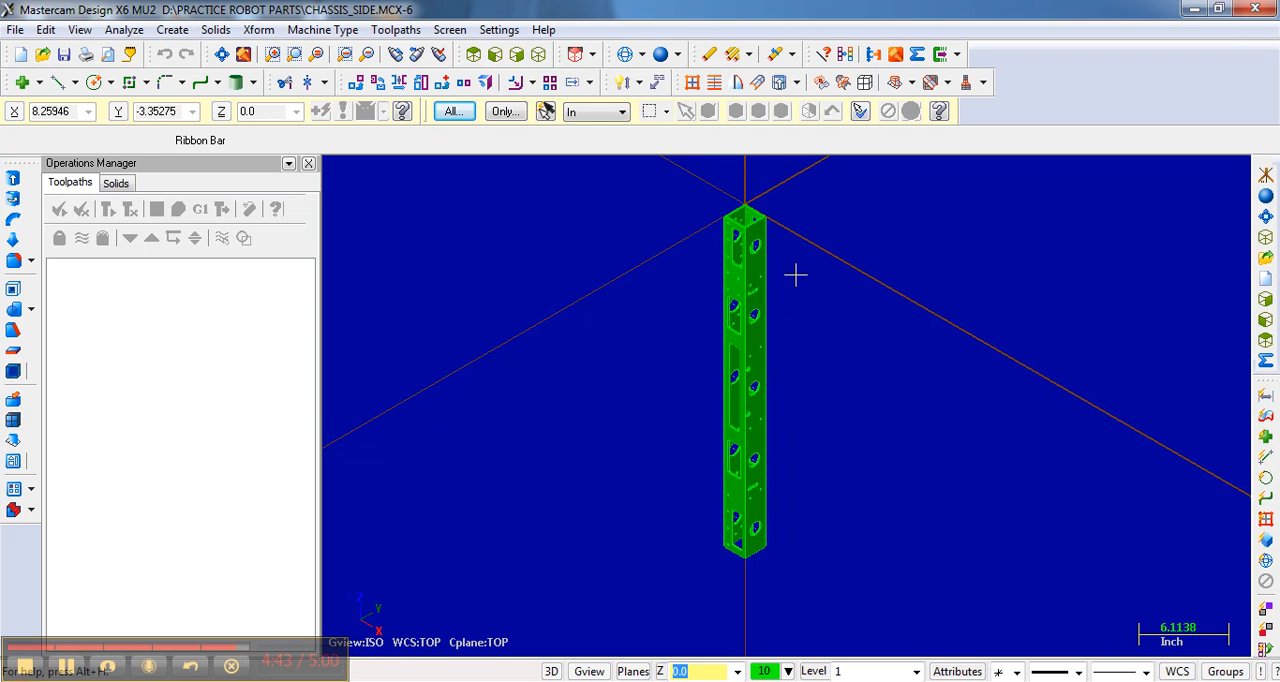
pyautogui.moveTo(1016, 356)
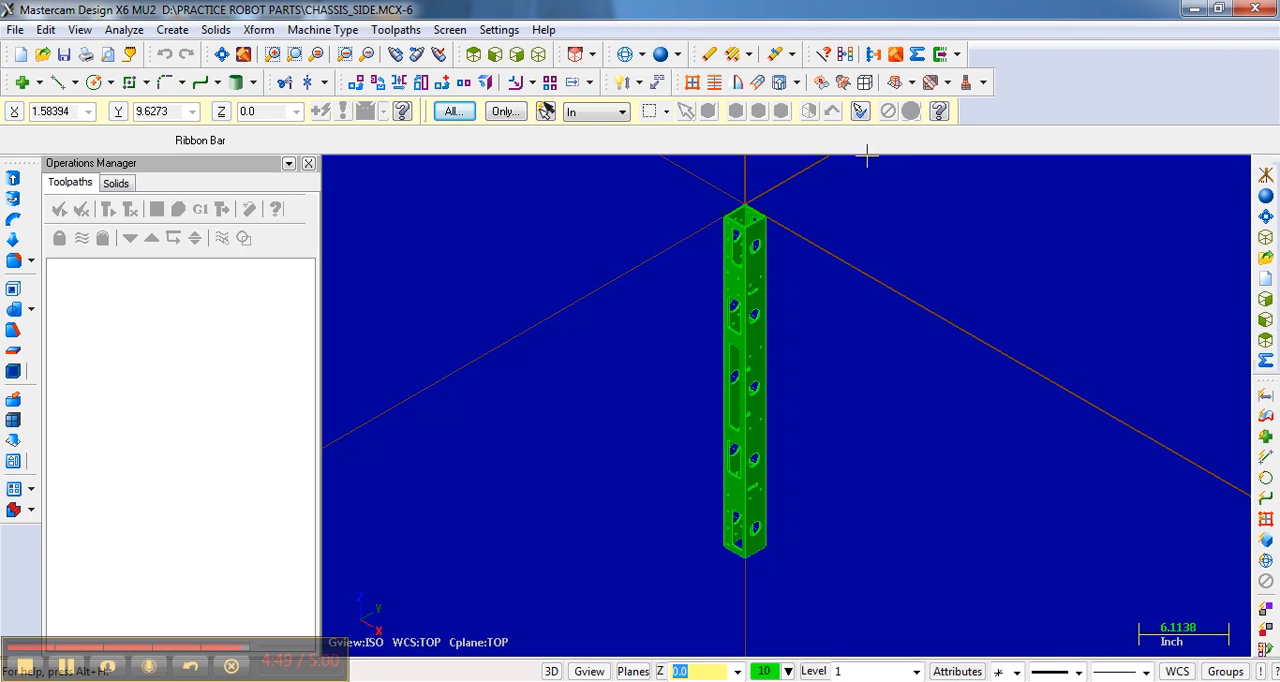
pyautogui.moveTo(742, 176)
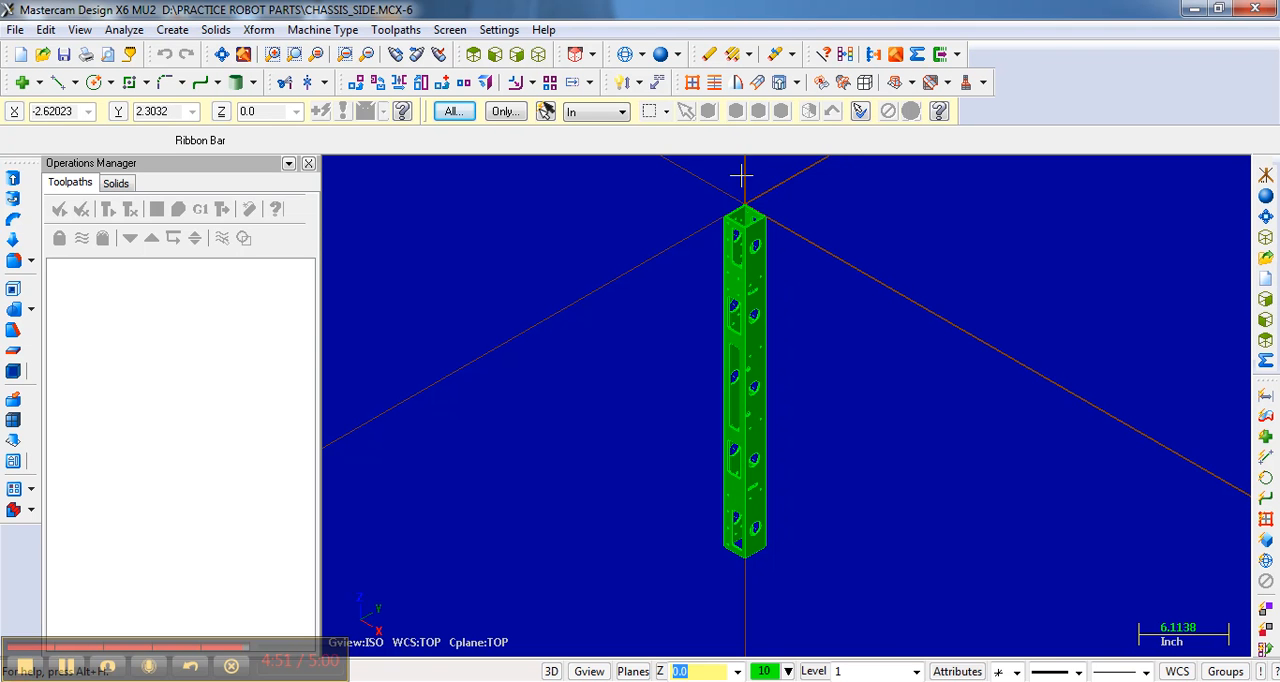
pyautogui.moveTo(680, 304)
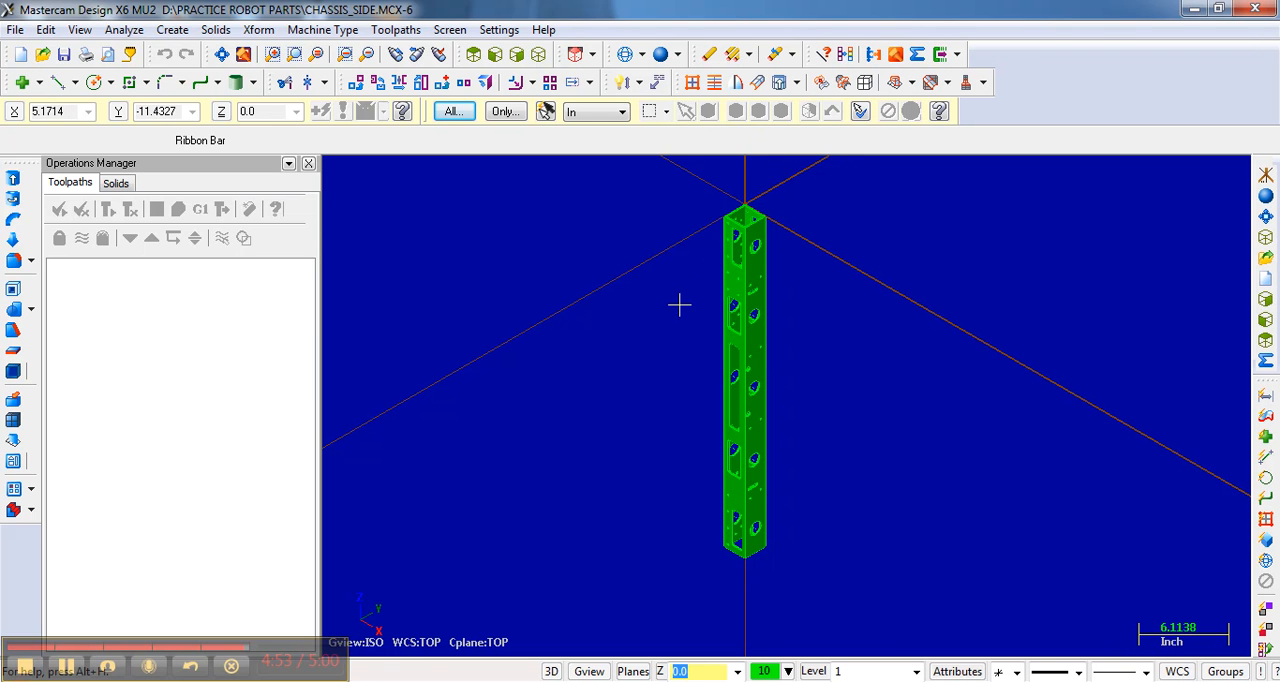
pyautogui.moveTo(448, 500)
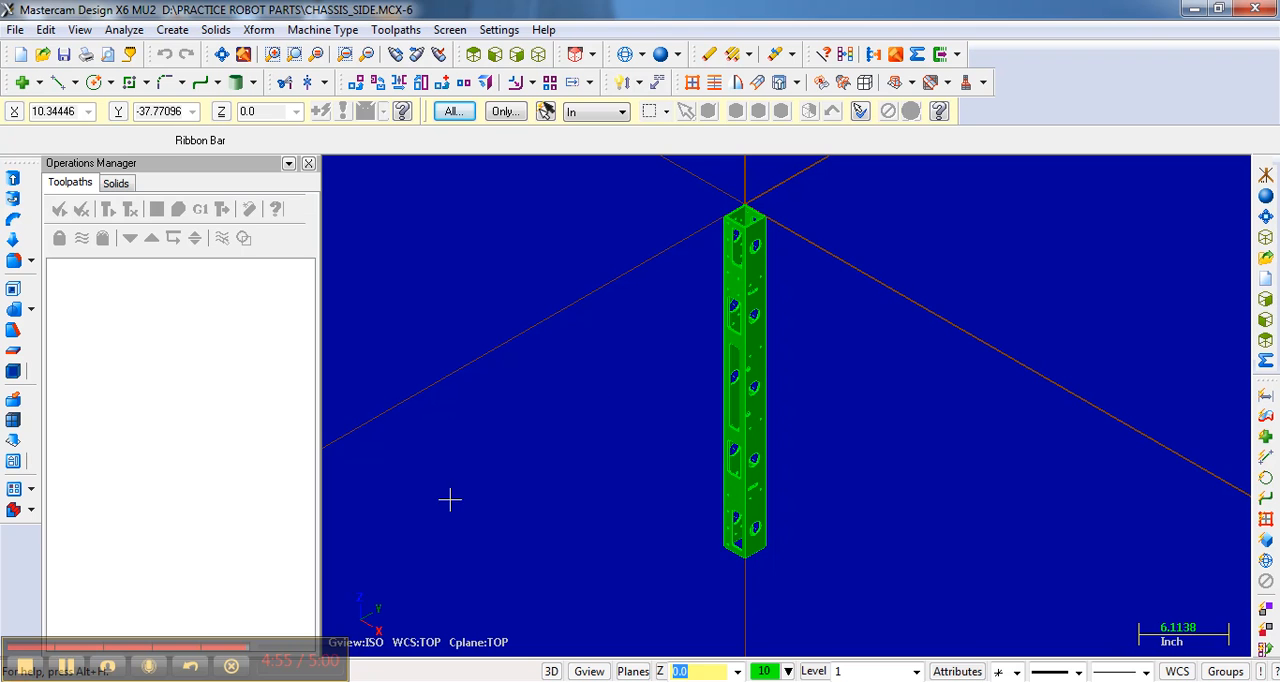